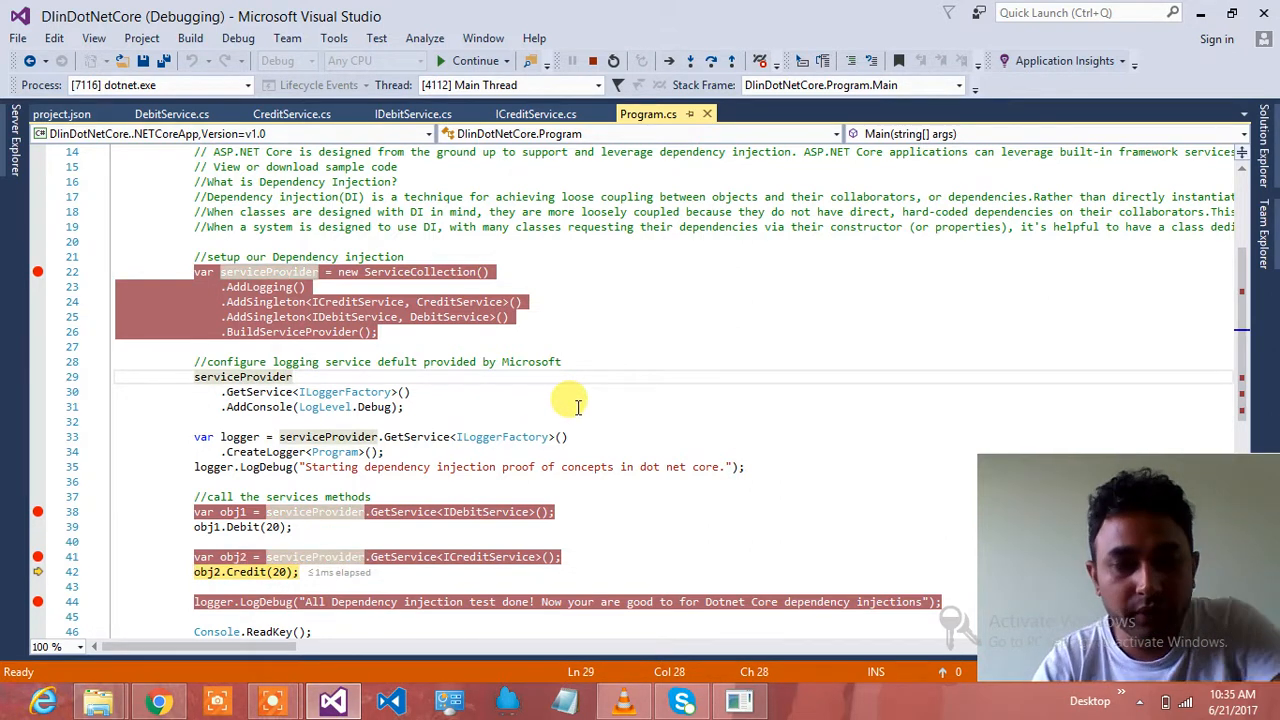
pyautogui.moveTo(644, 520)
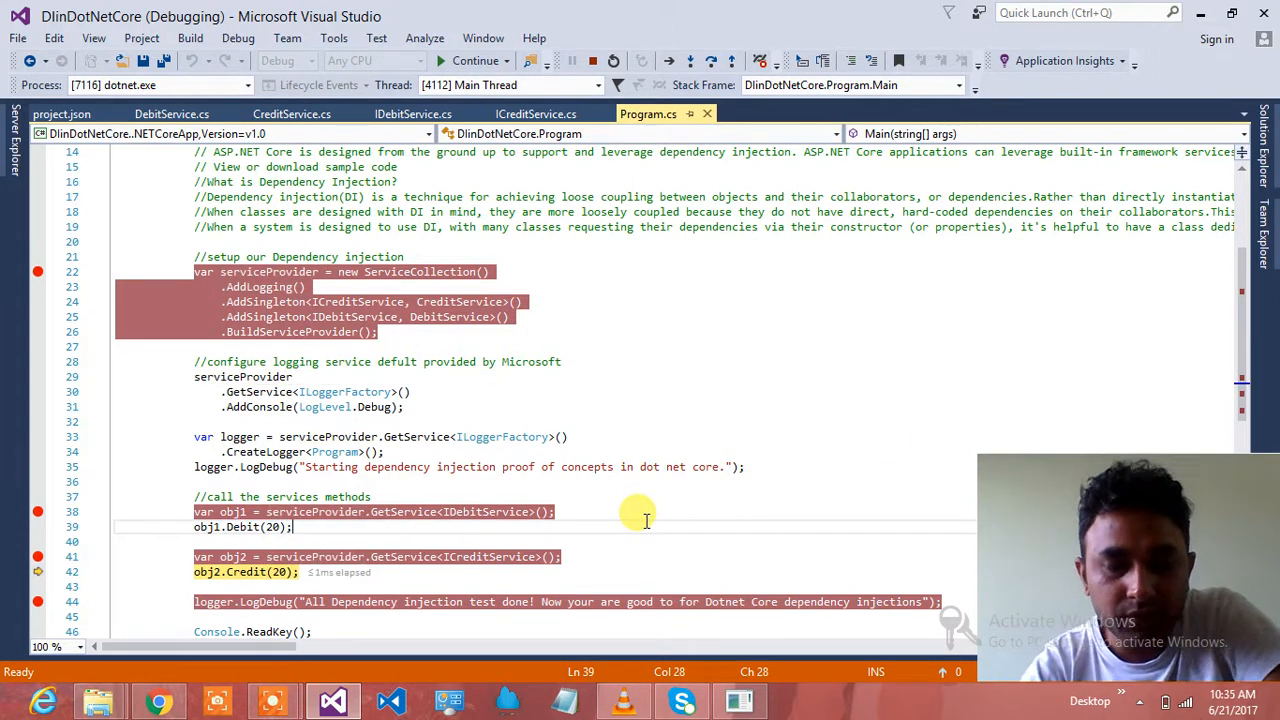
# Step: Review CreditService.cs with the debit service and logger factory injected through its constructor
pyautogui.scroll(-3)
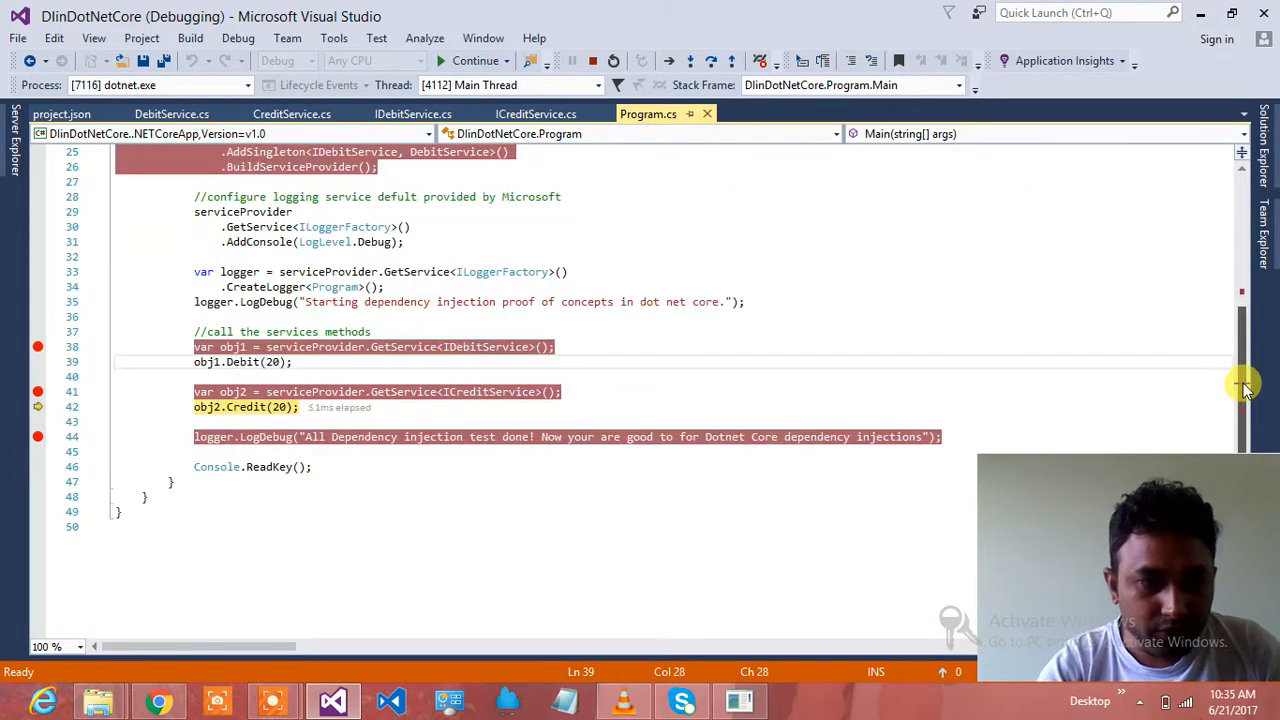
pyautogui.moveTo(330, 406)
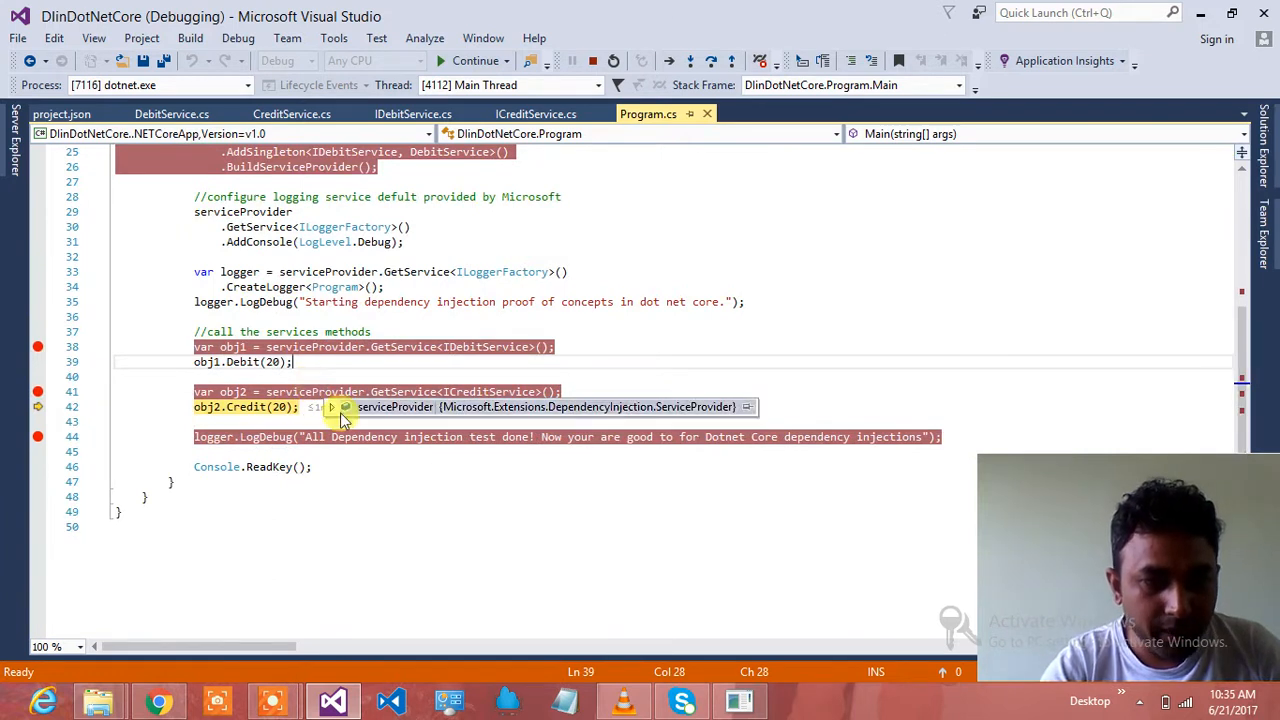
pyautogui.click(344, 408)
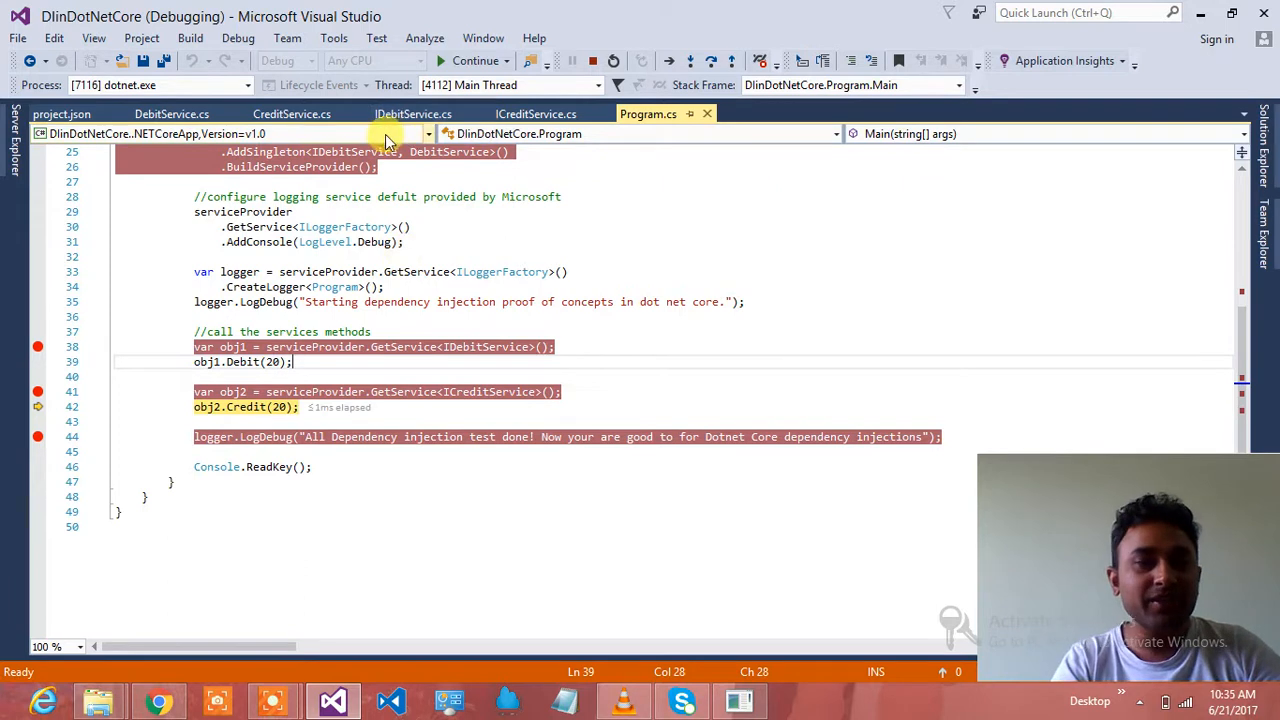
pyautogui.click(292, 112)
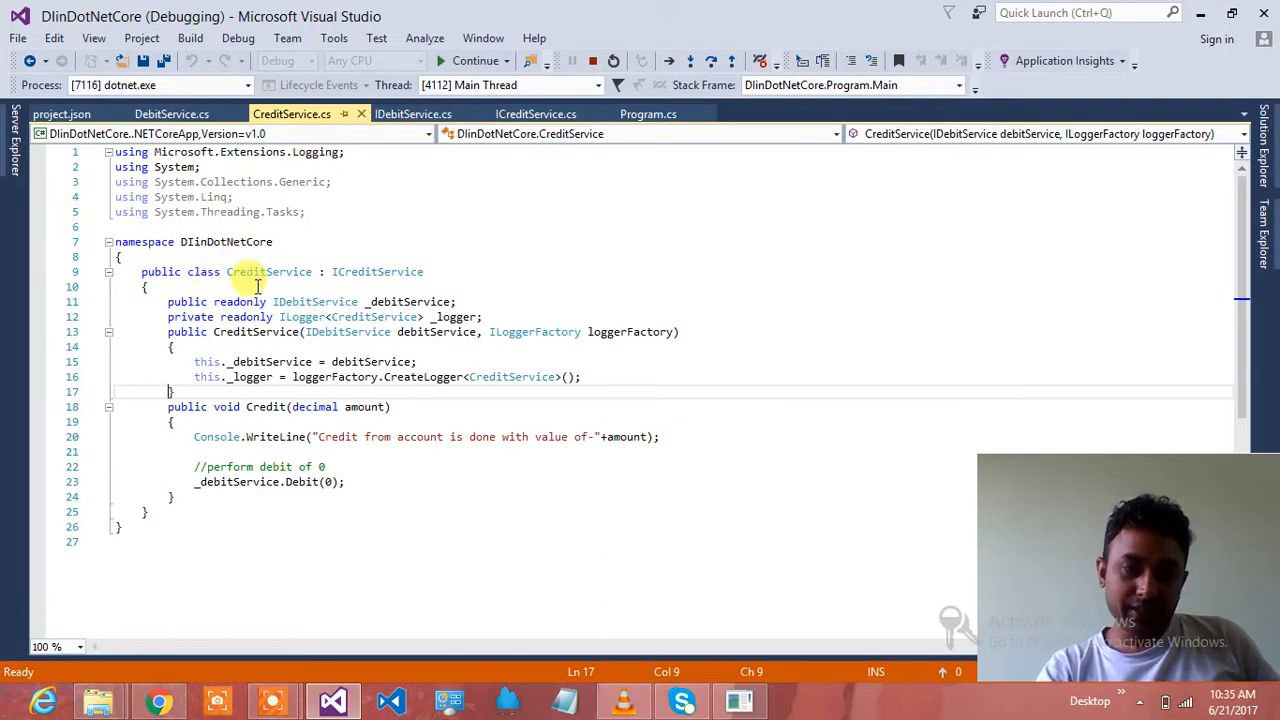
pyautogui.moveTo(342, 236)
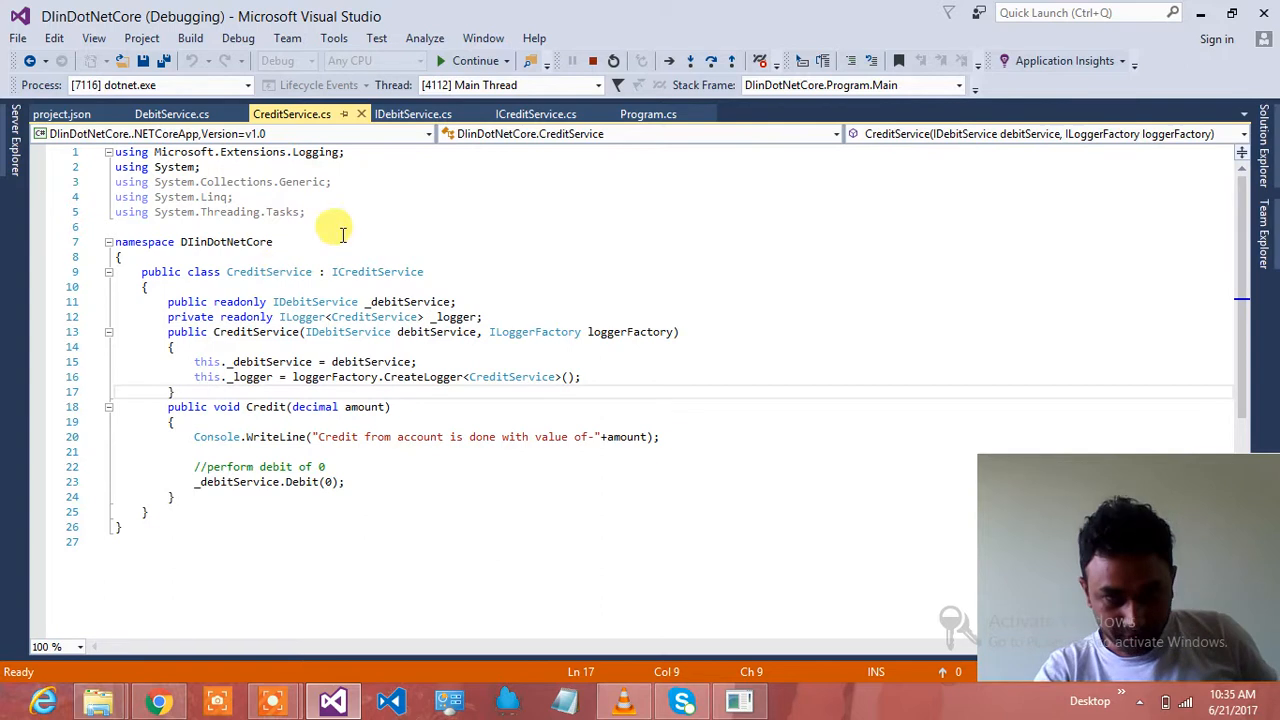
pyautogui.moveTo(404, 174)
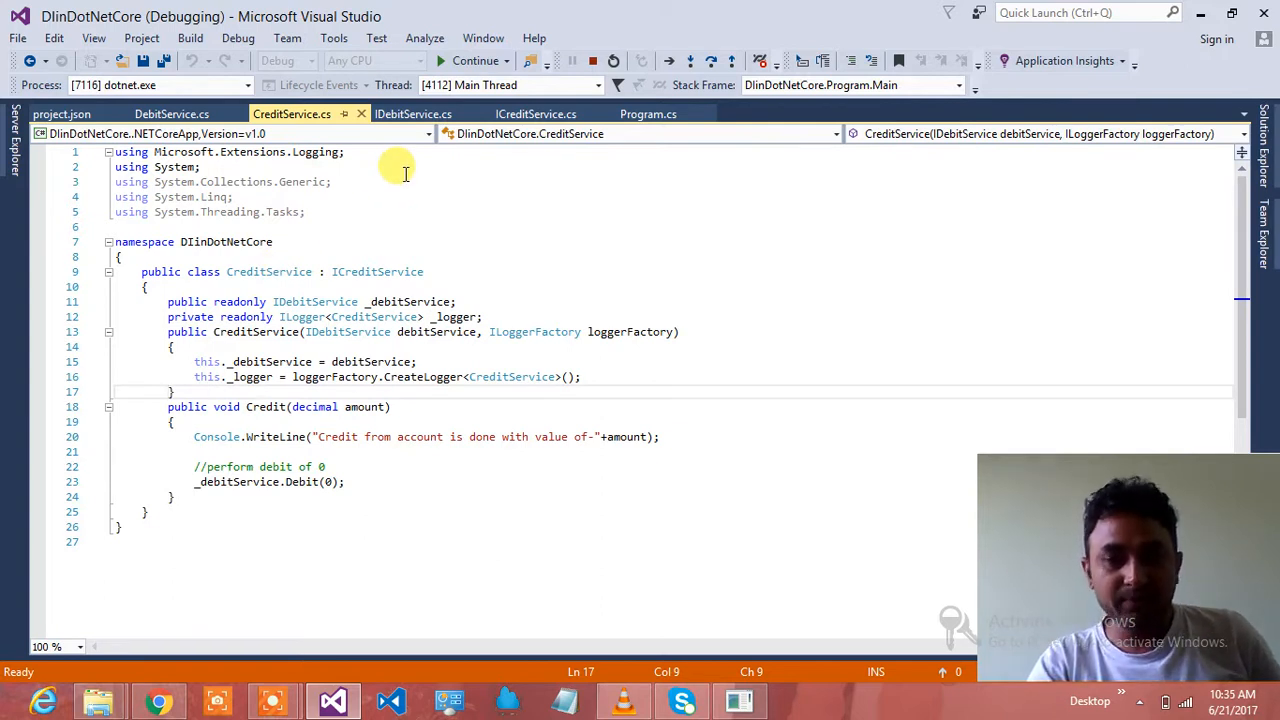
pyautogui.moveTo(498, 300)
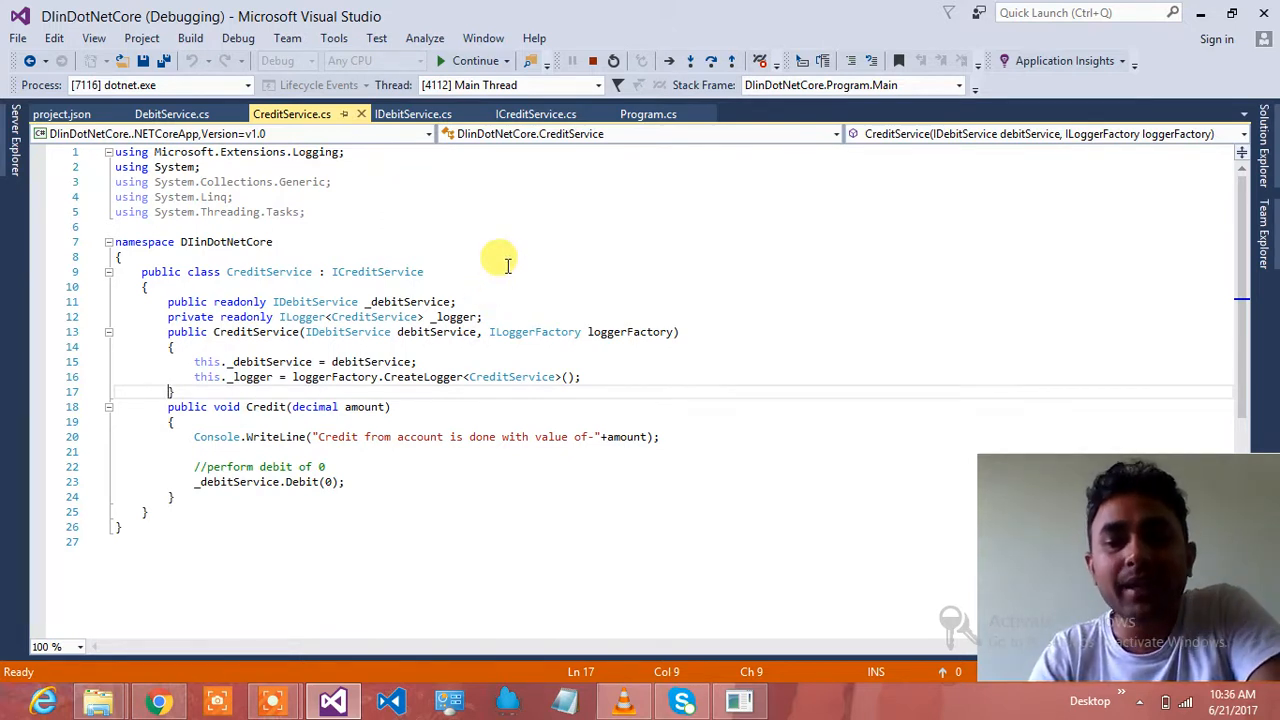
pyautogui.moveTo(560, 288)
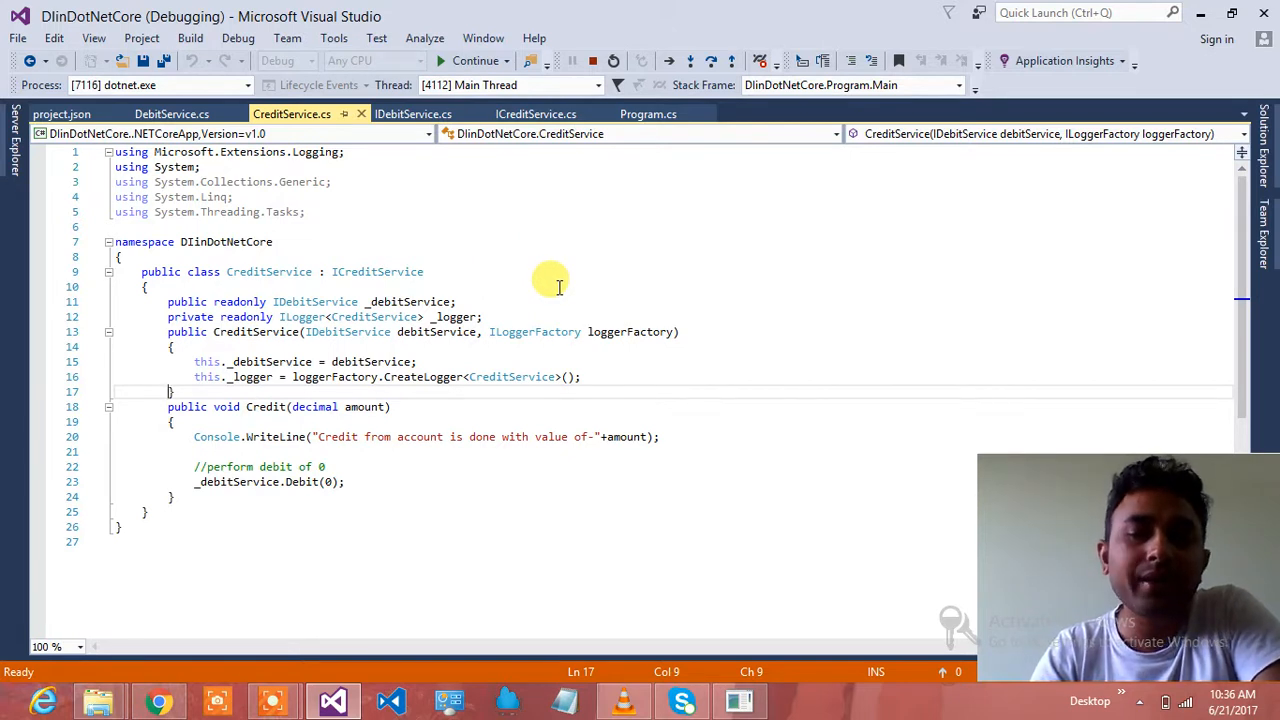
pyautogui.moveTo(548, 288)
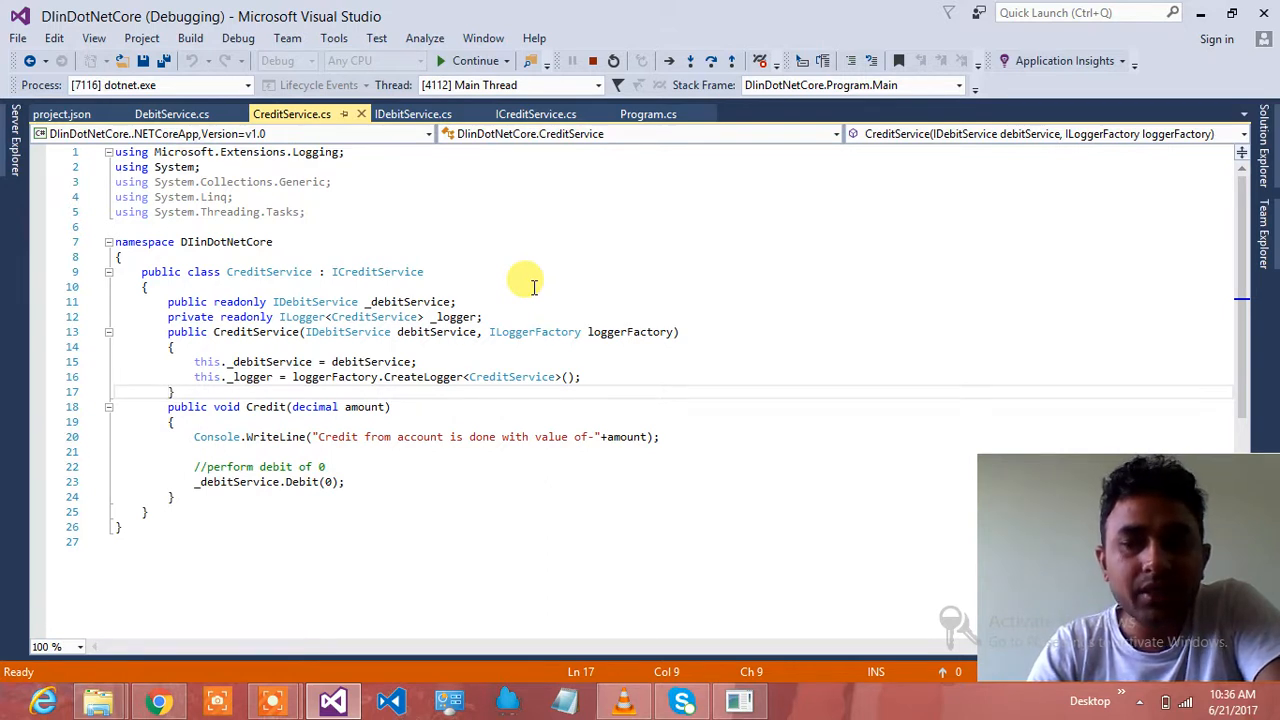
pyautogui.moveTo(464, 260)
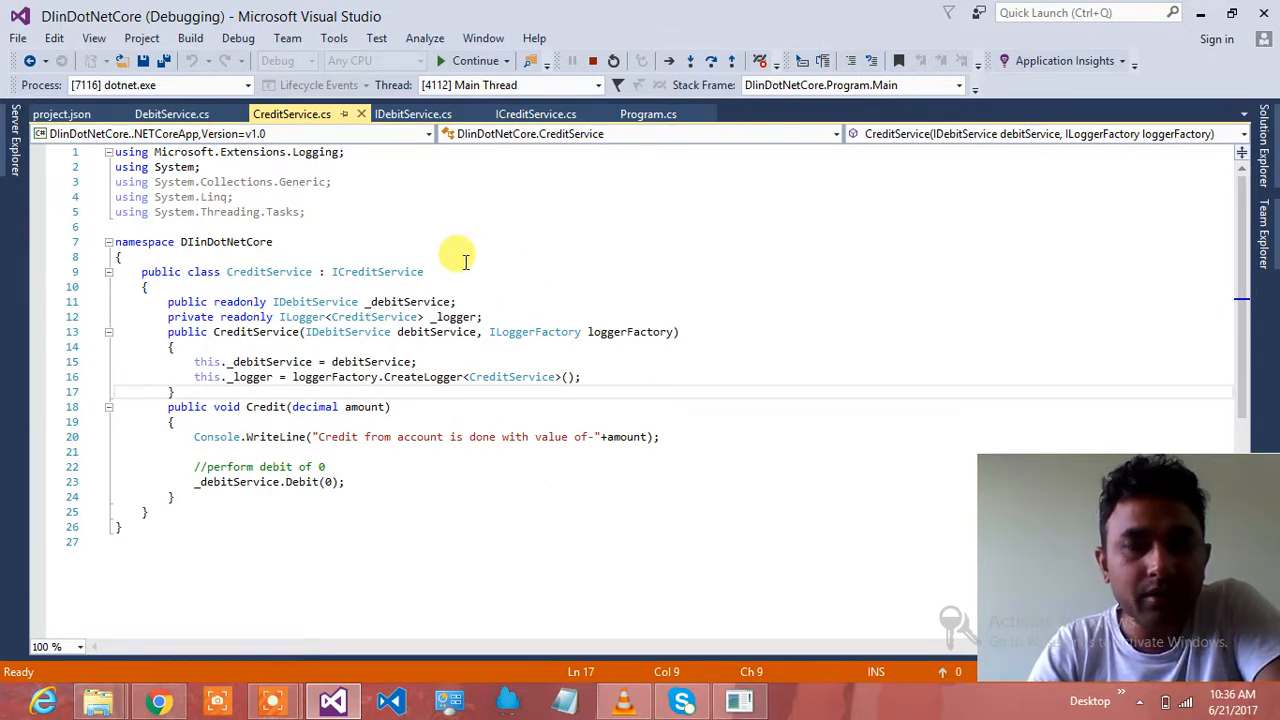
pyautogui.moveTo(330, 644)
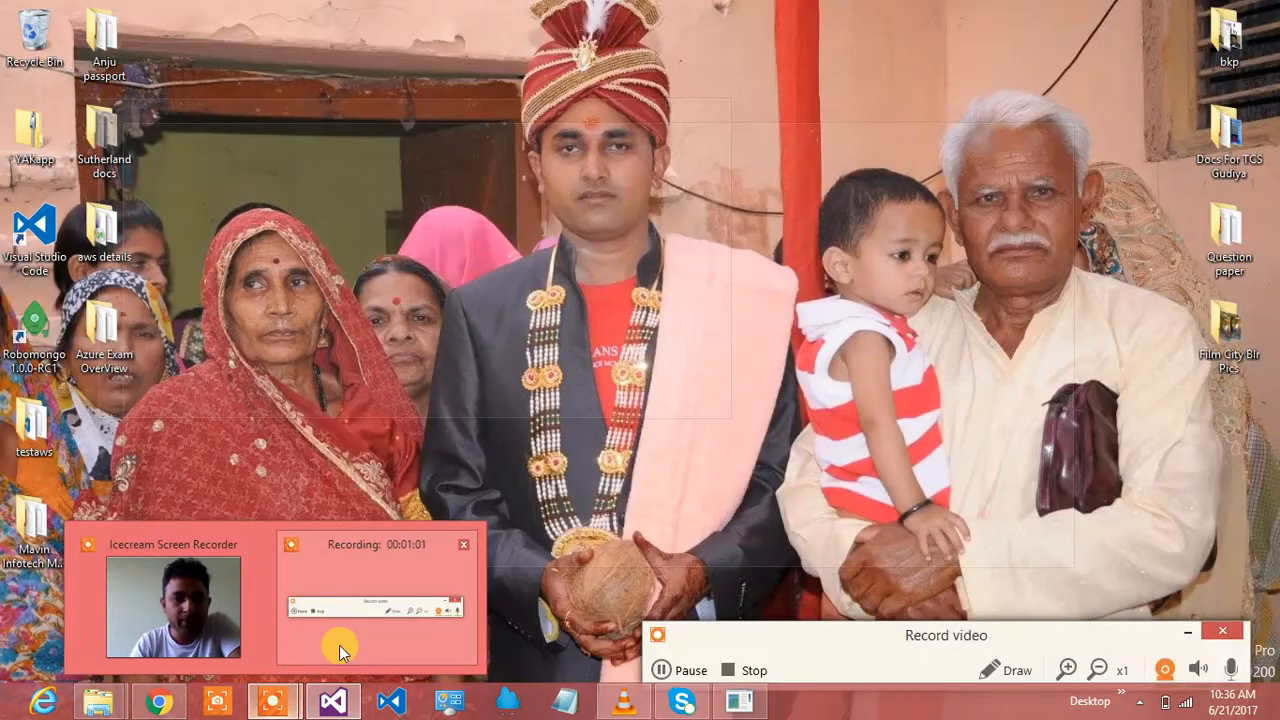
pyautogui.click(1222, 632)
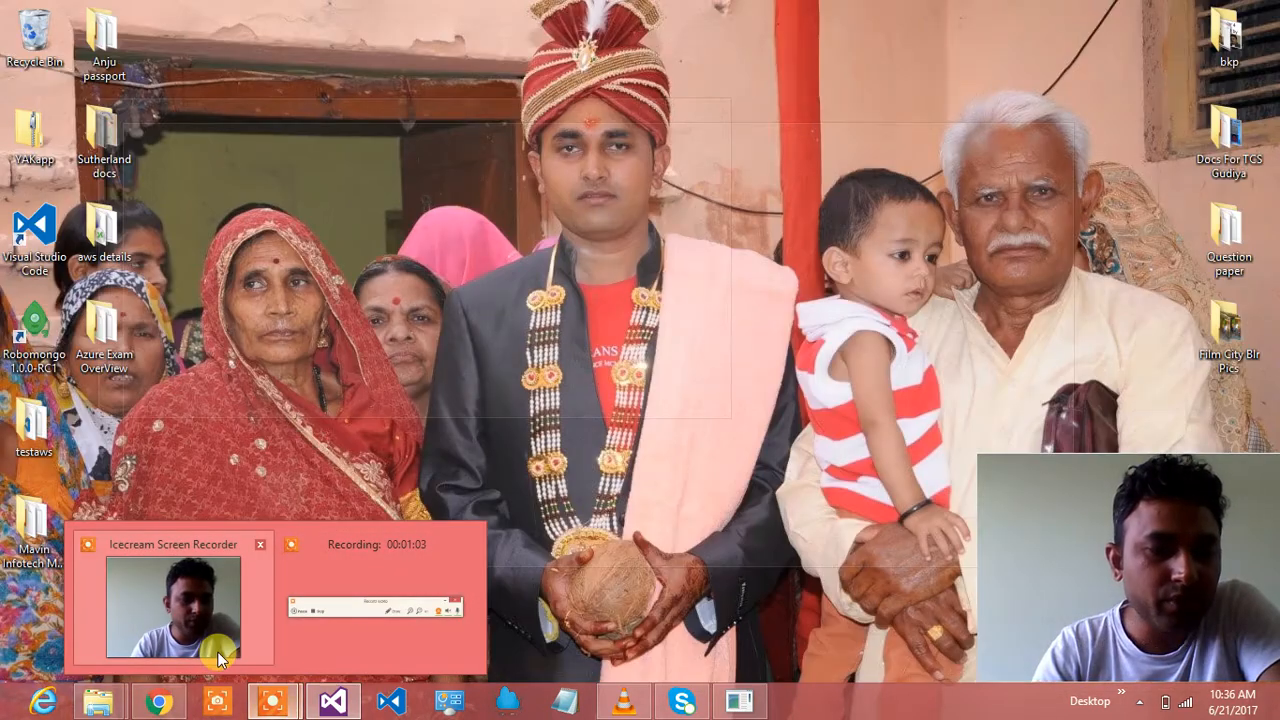